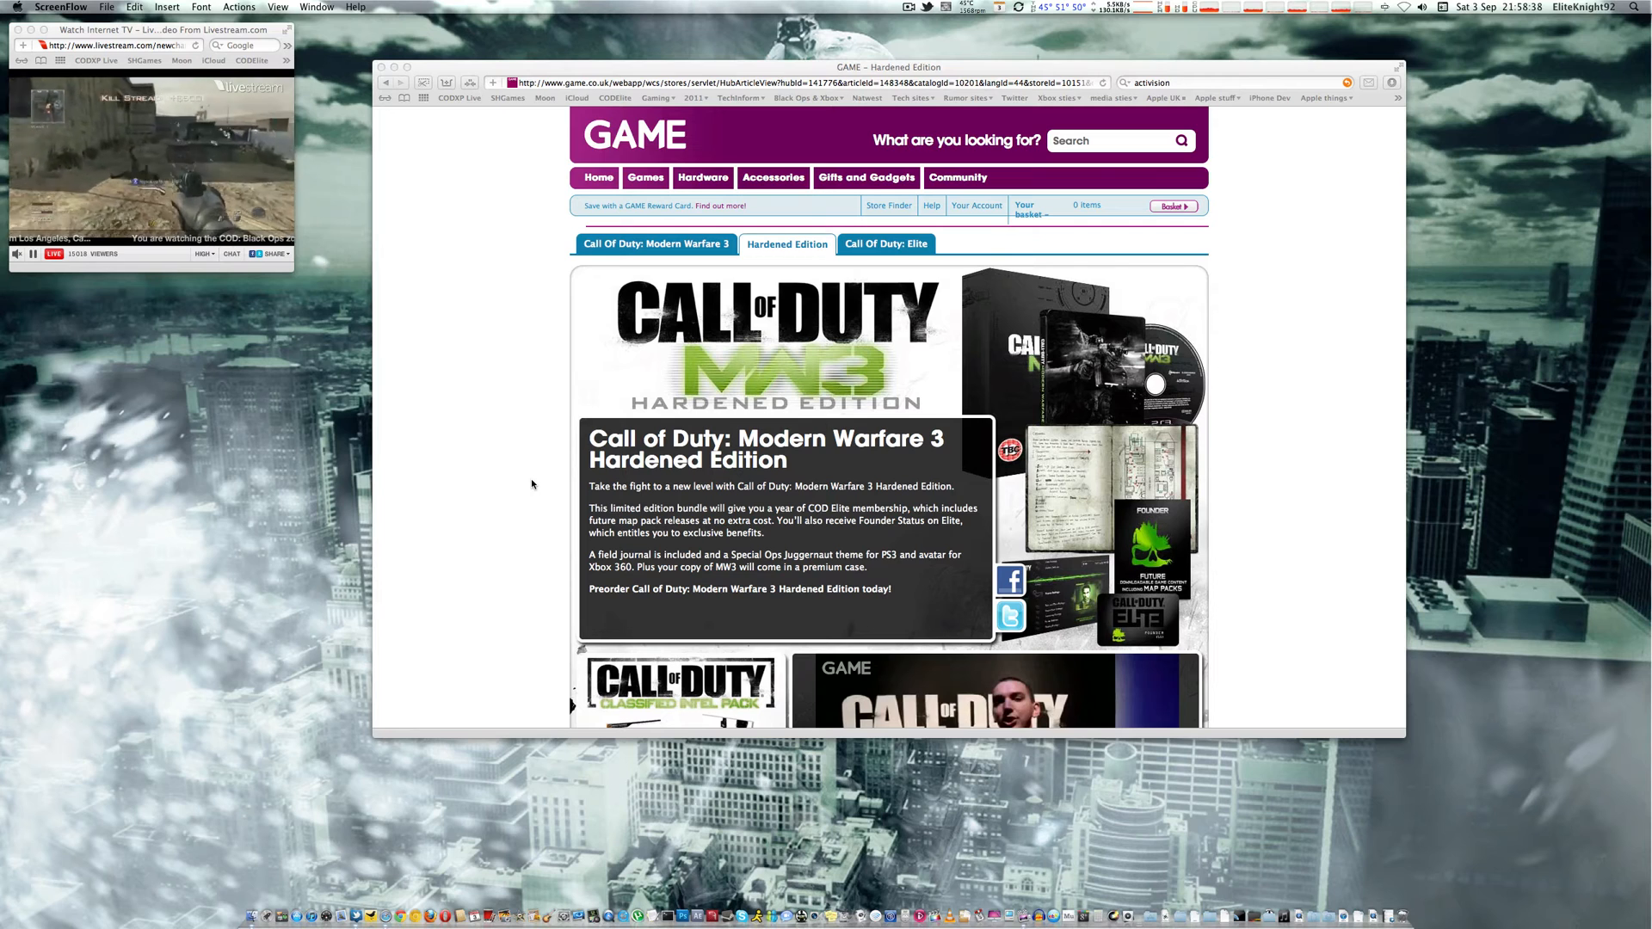
mouse_move(1251, 506)
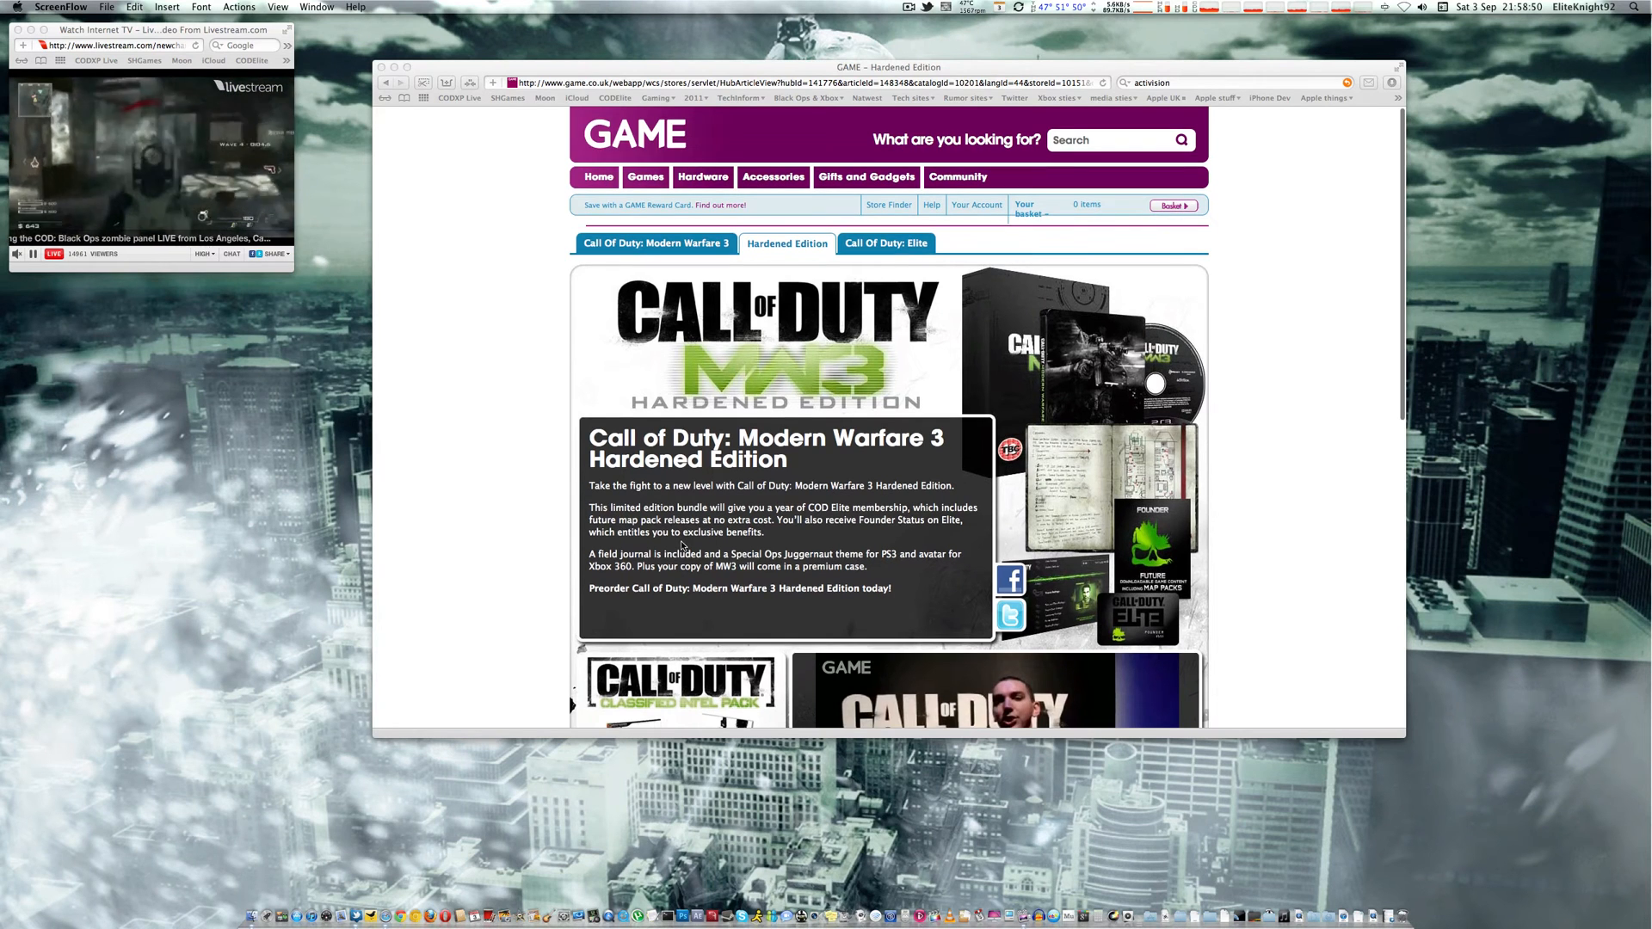
Scroll down to the Intel Pack pre-order bonus terms and the £89.99 Xbox 360 and PS3 related products
scroll(down, 3)
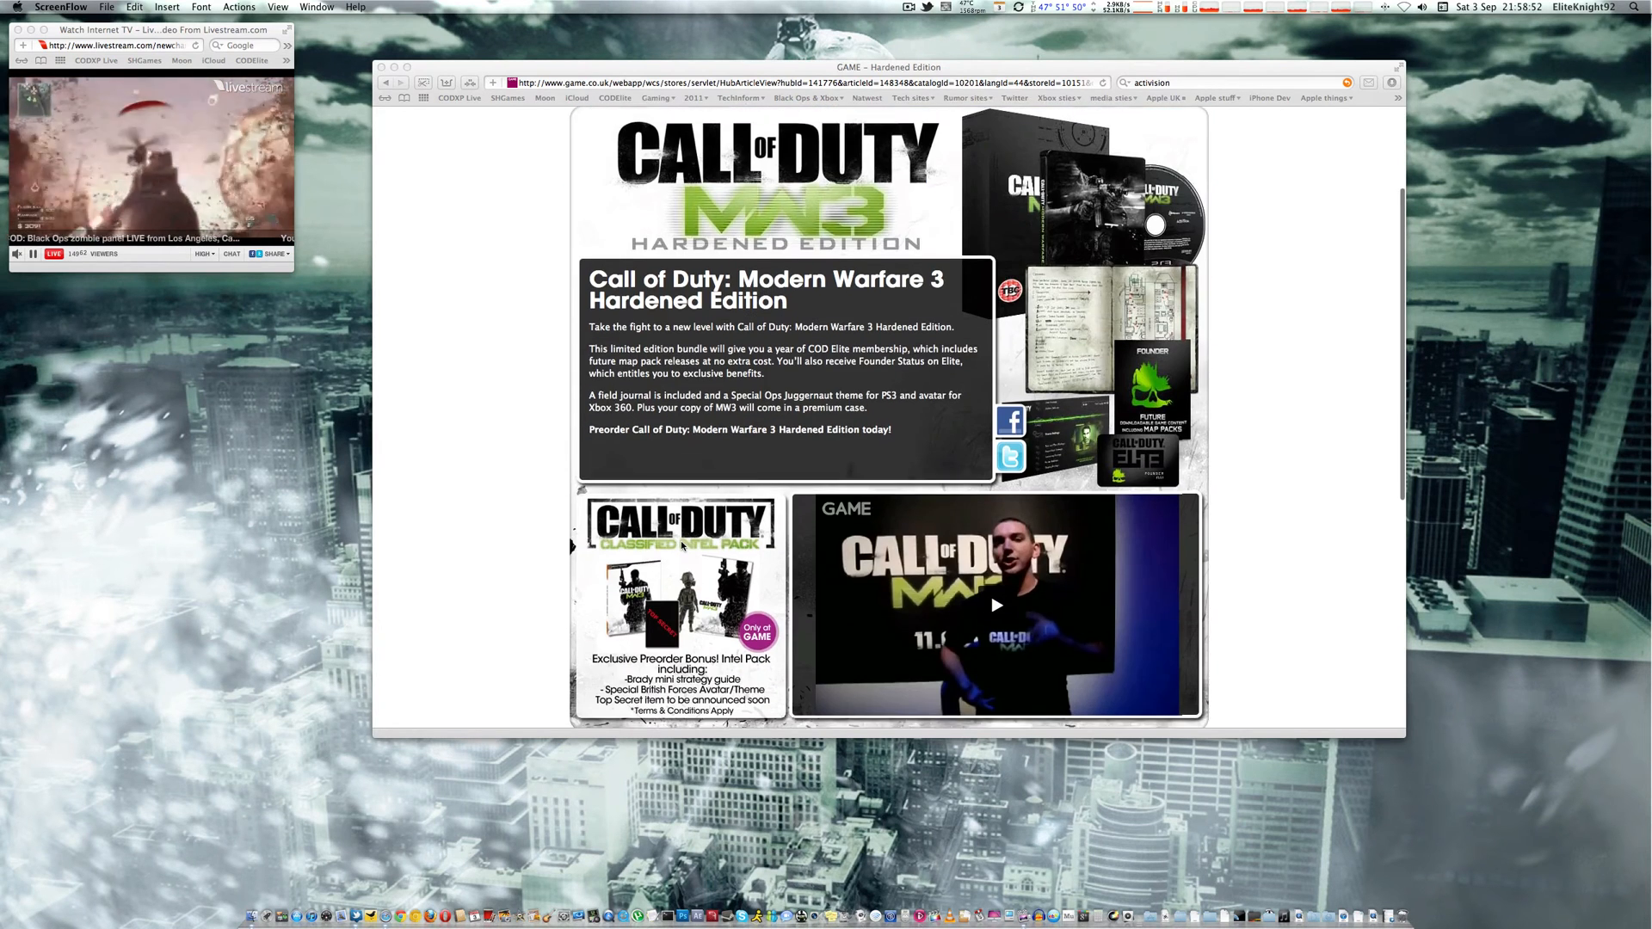
scroll(down, 3)
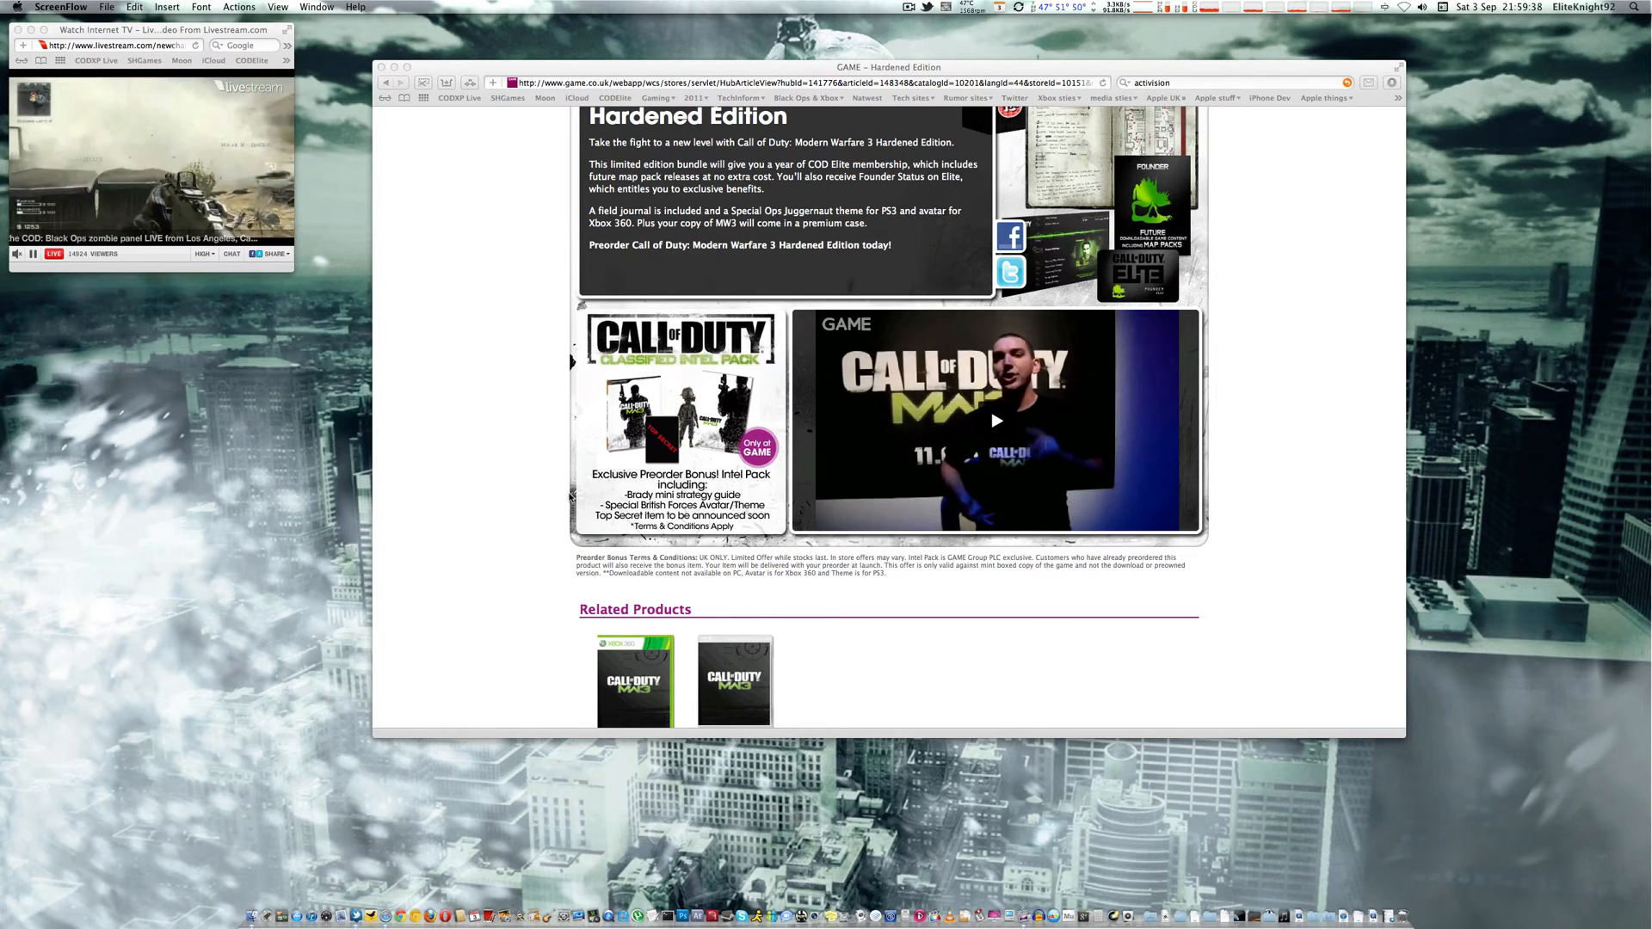
scroll(down, 3)
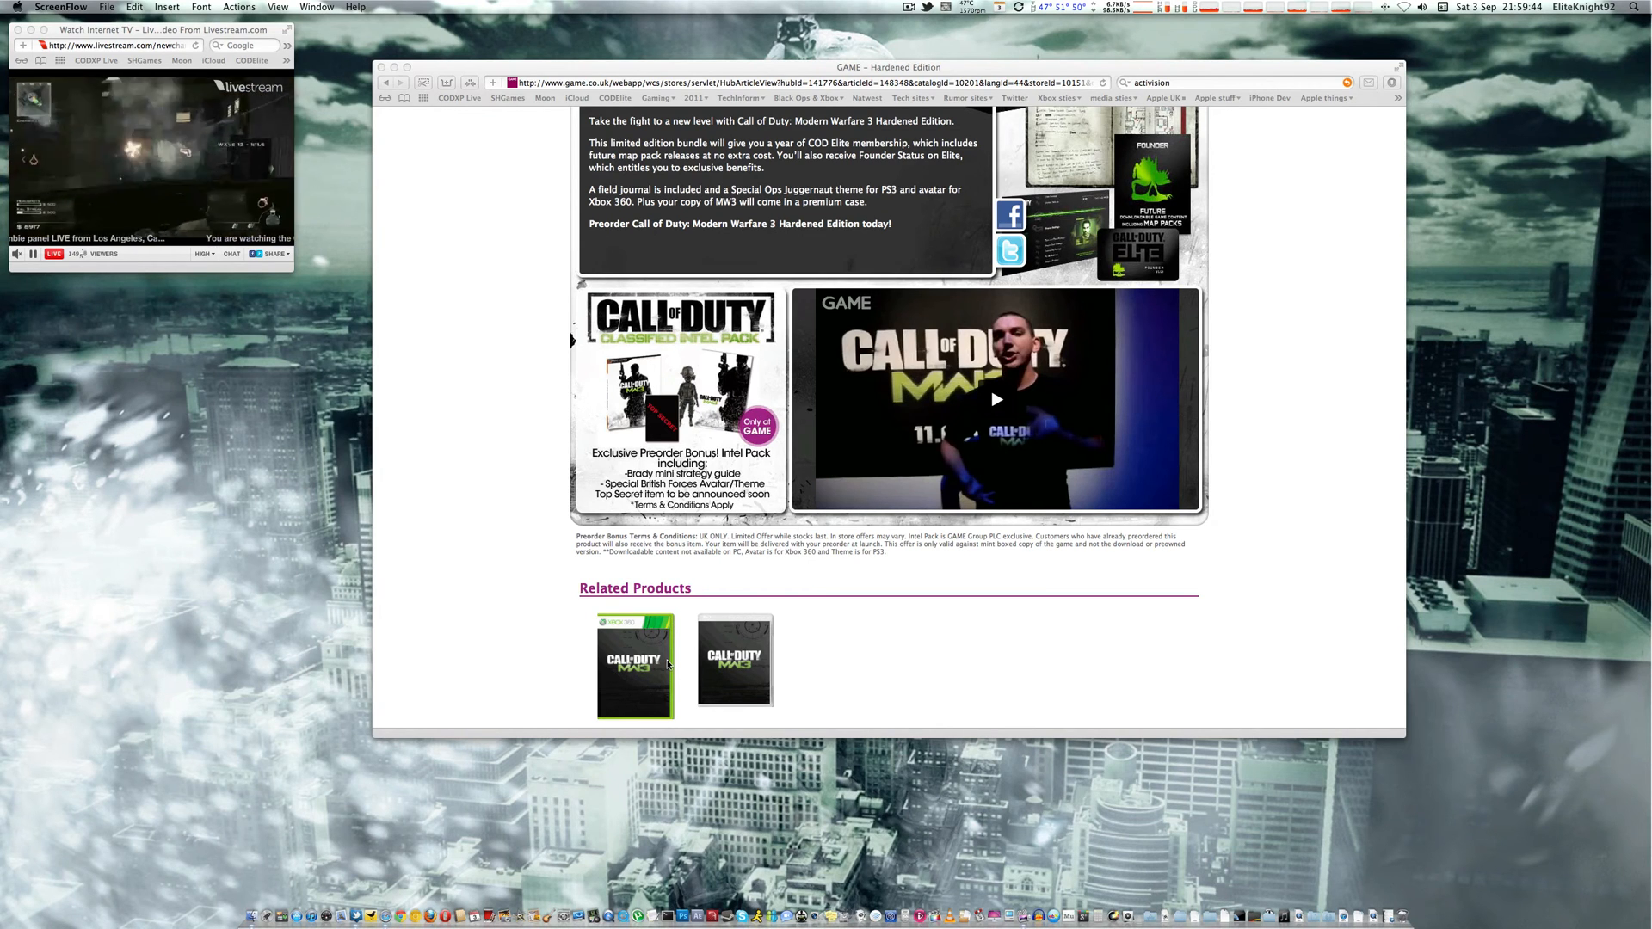
scroll(down, 3)
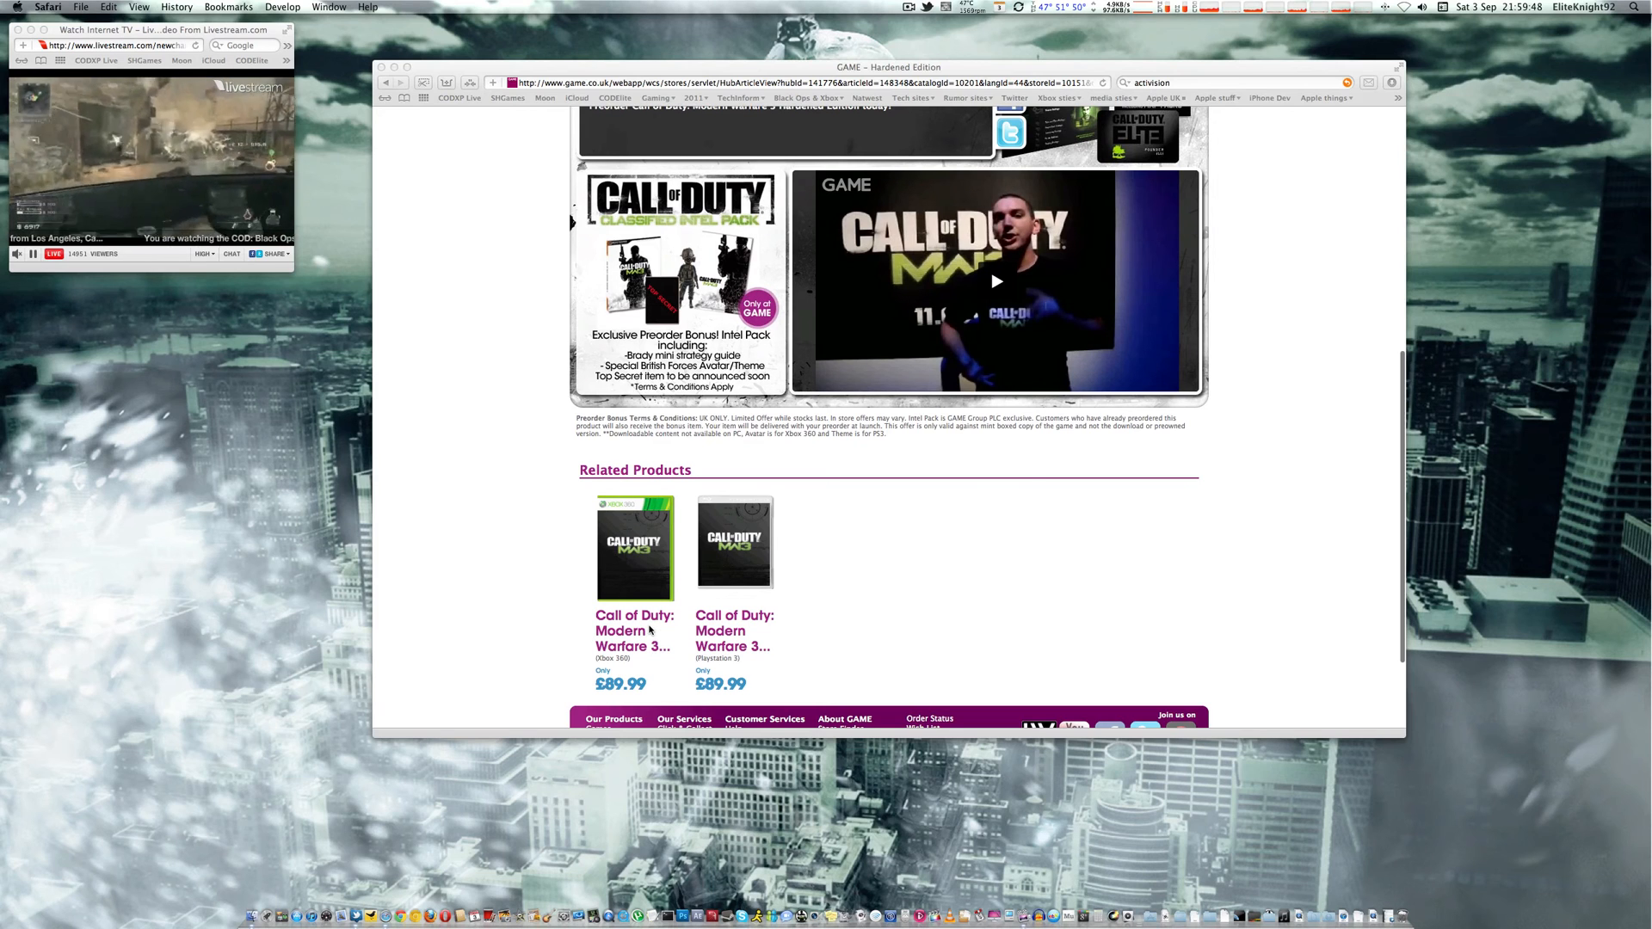
View the Xbox 360 Hardened Edition page at £89.99, its Price Alert and Overview, then head to GameStop
click(634, 547)
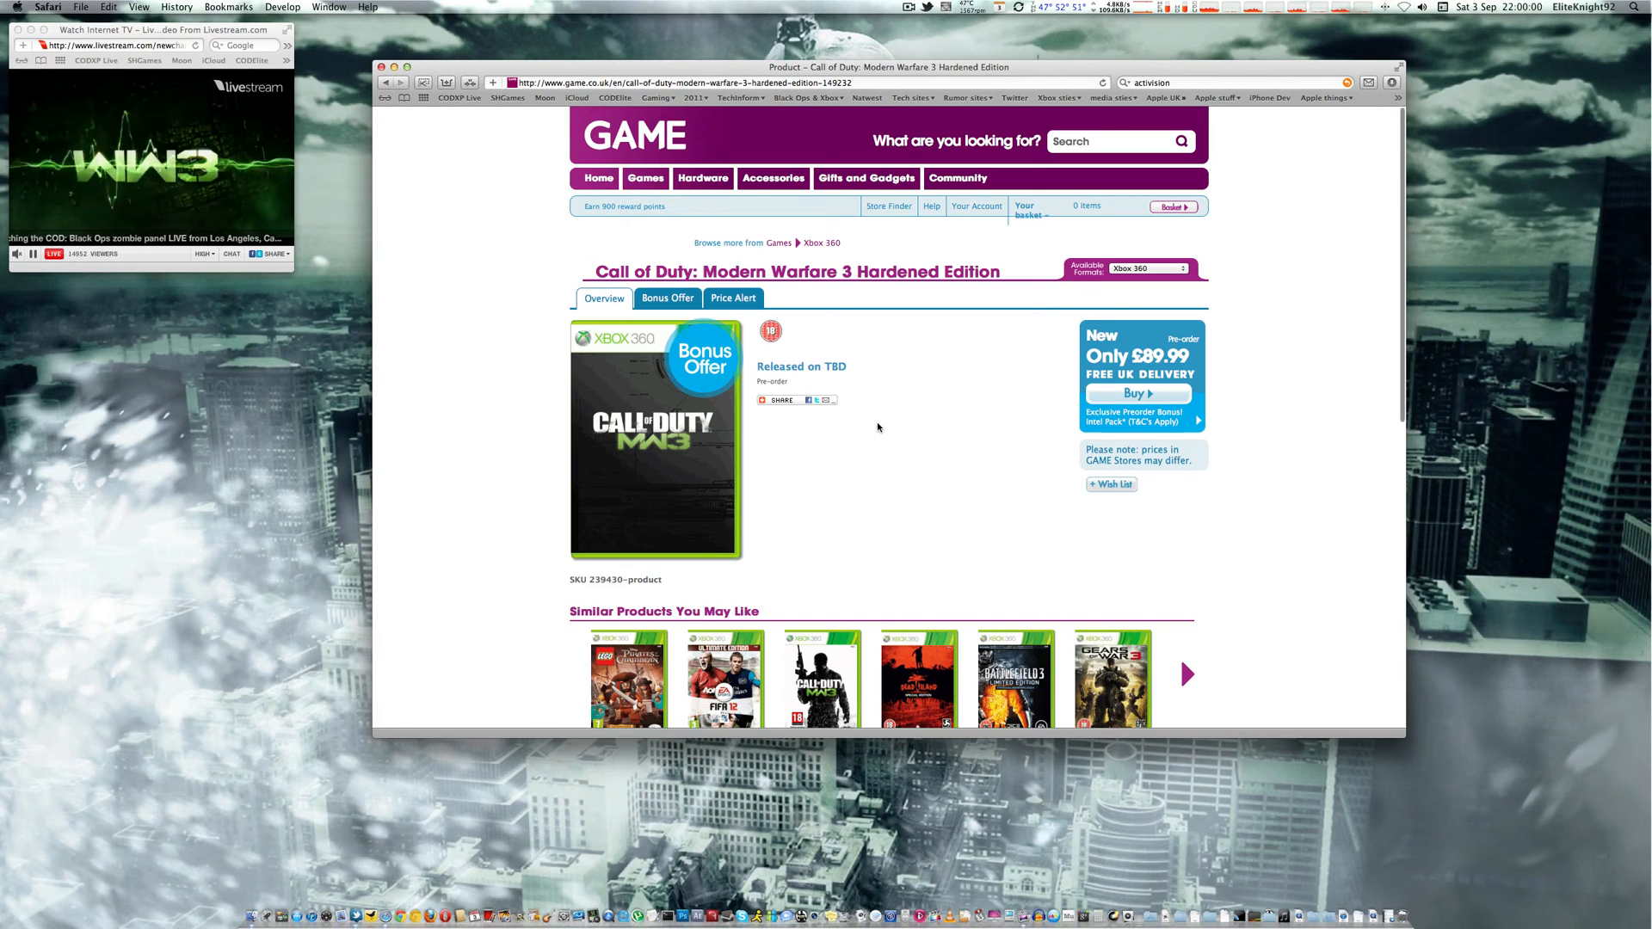
scroll(down, 3)
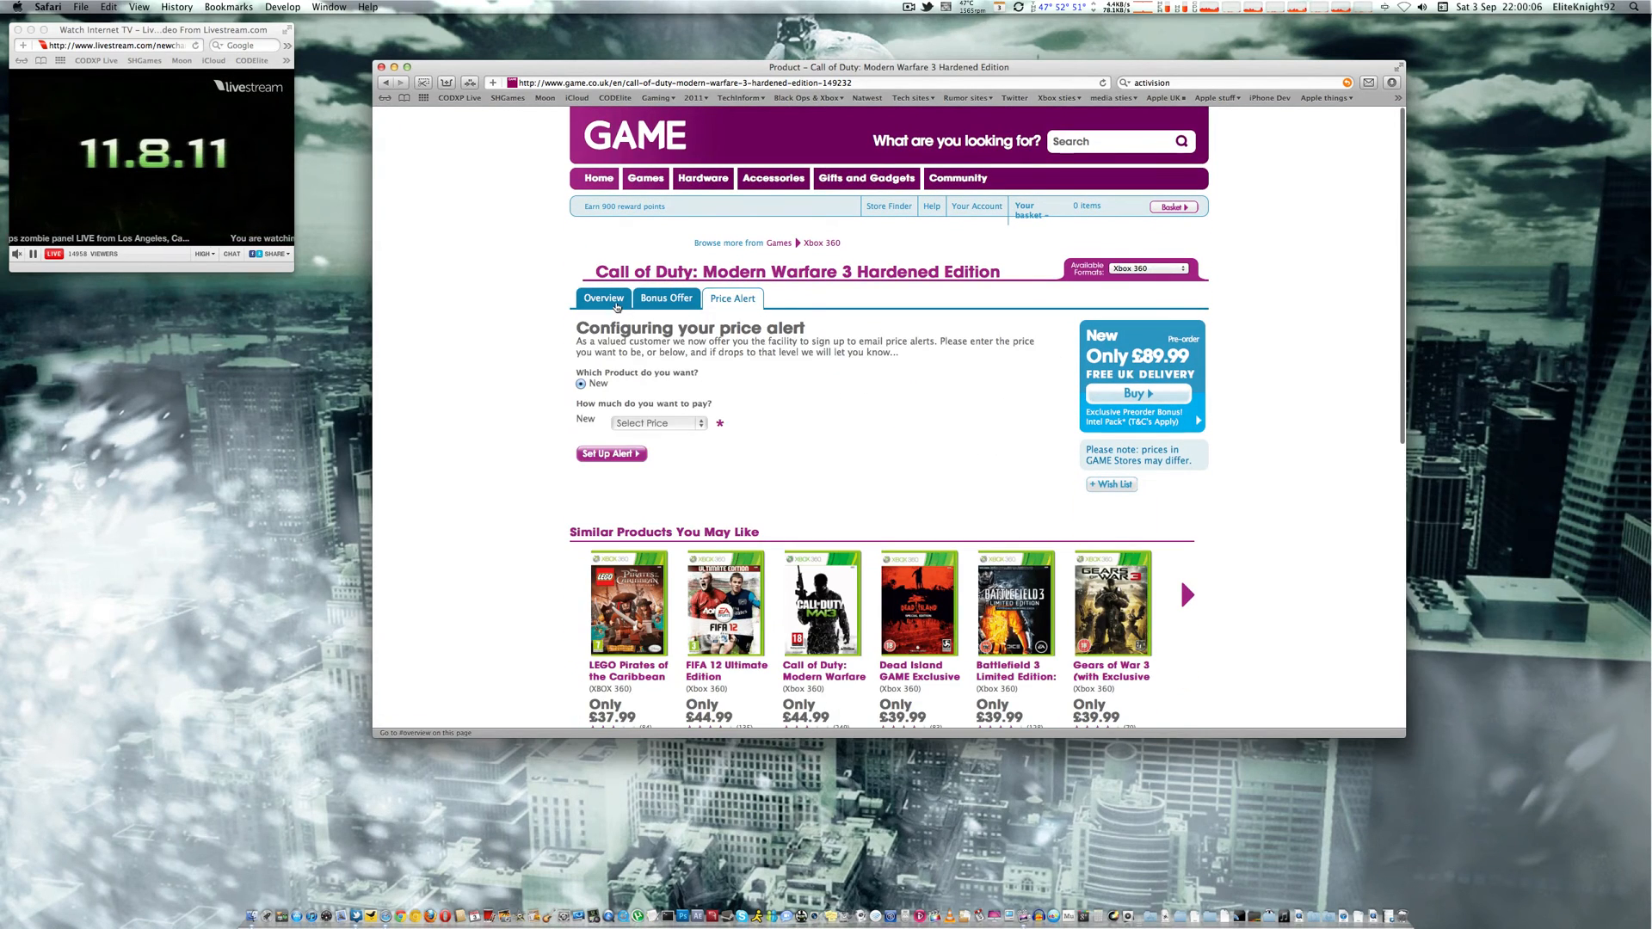
click(603, 298)
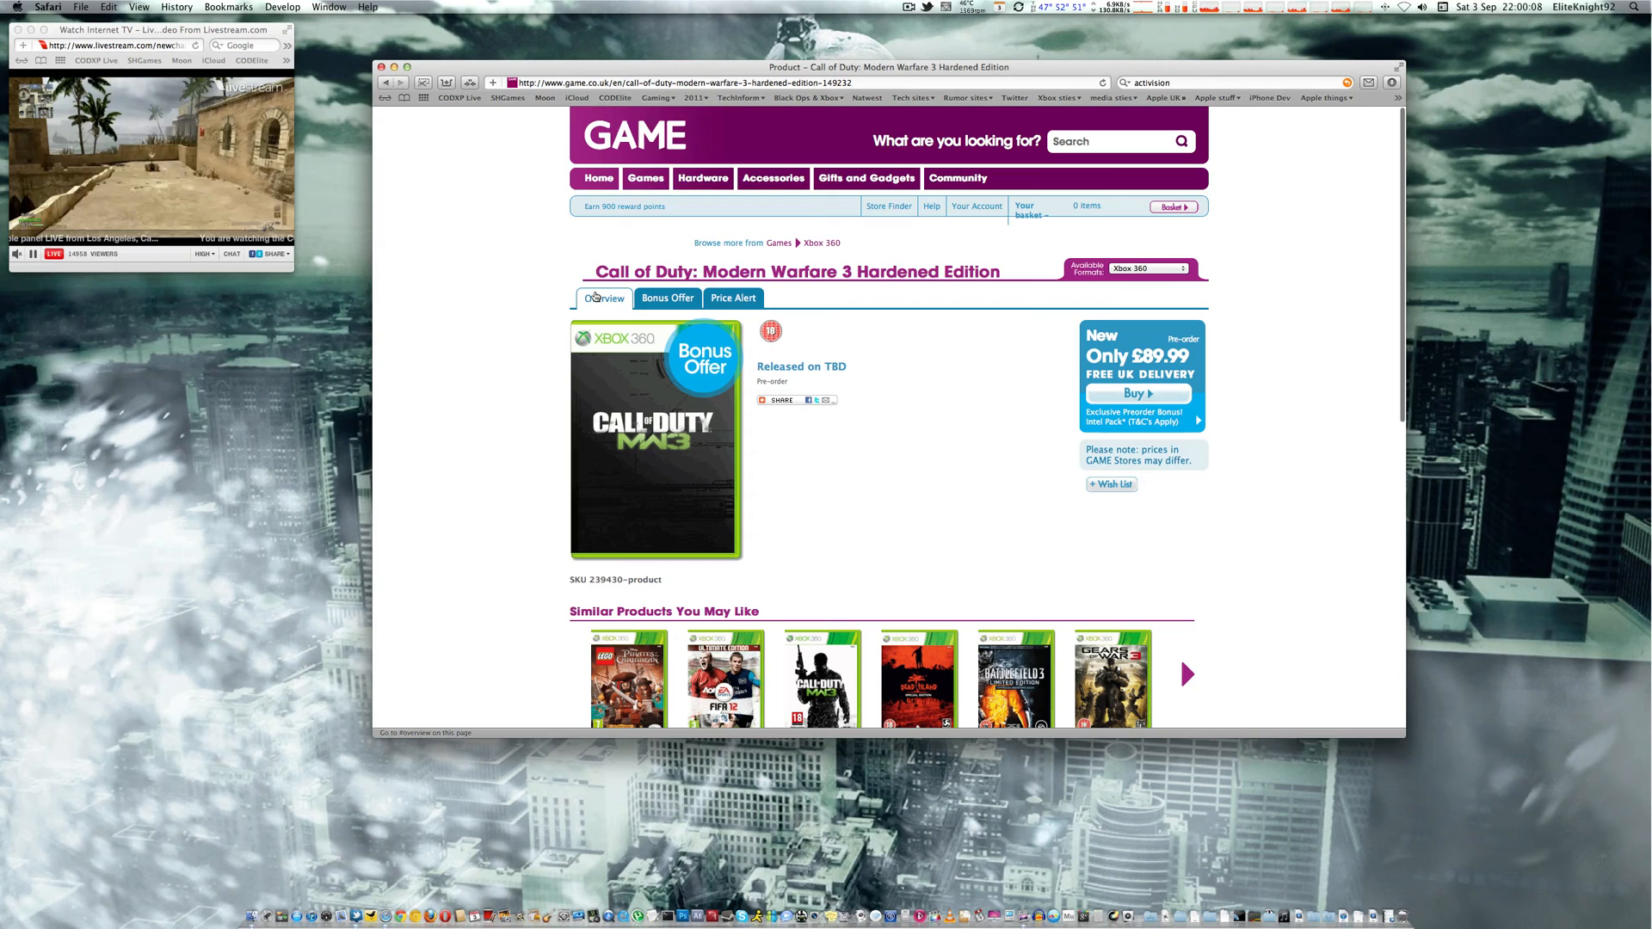
click(693, 82)
text(http://www.gamestop.com/)
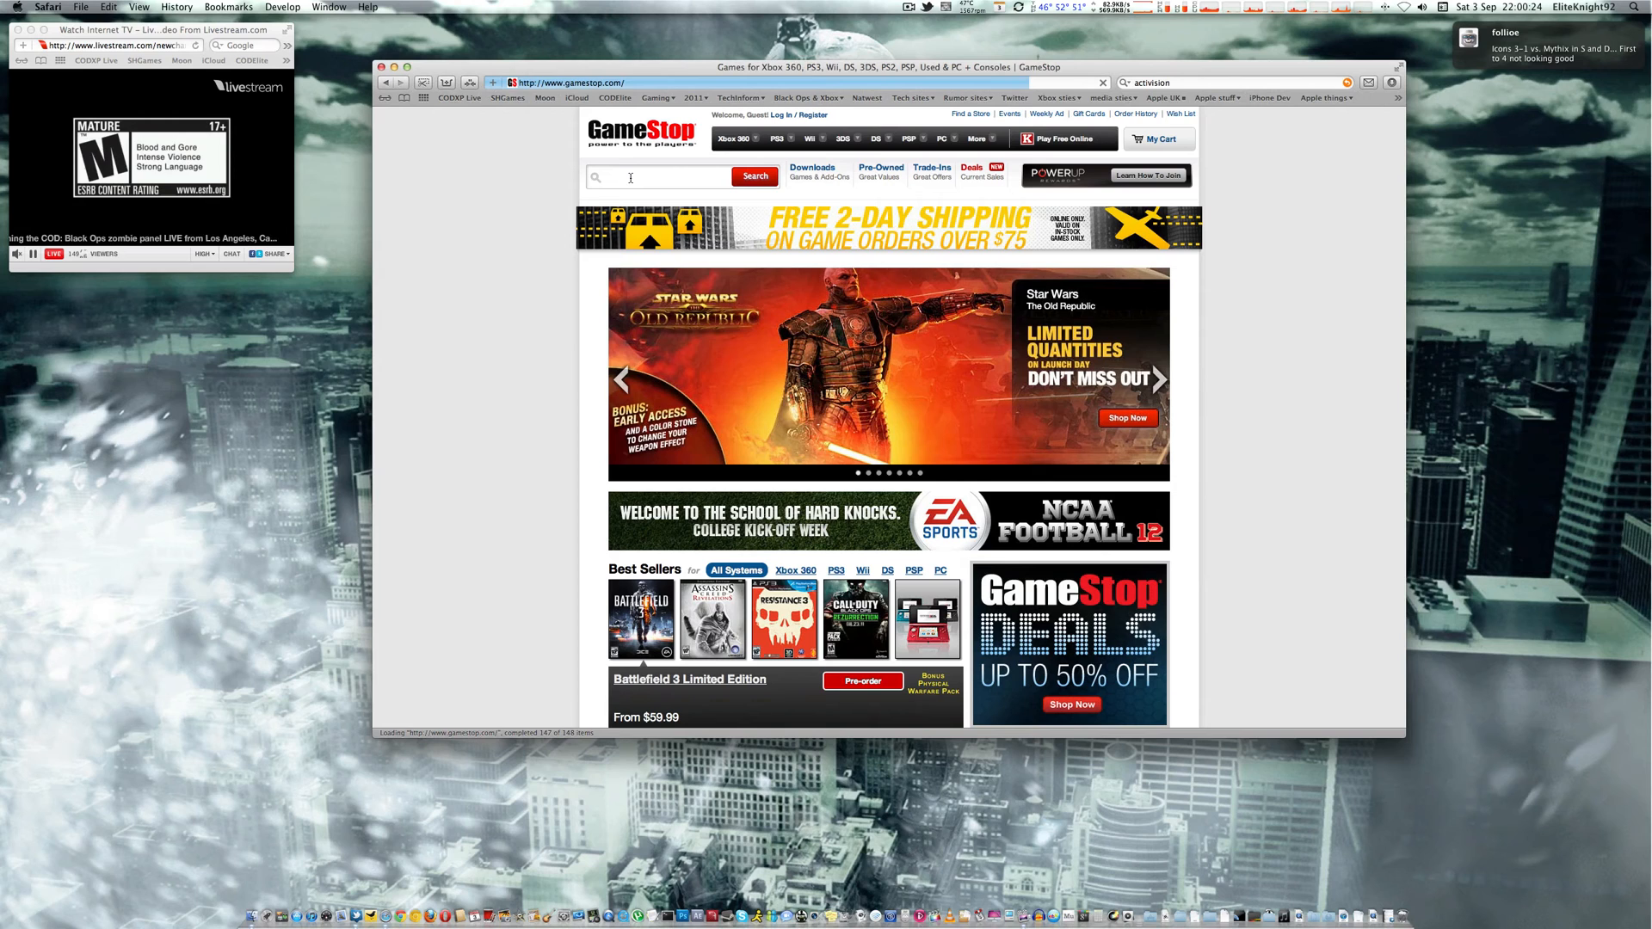
Search GameStop for "Modern warfare 3", returning 19 results including the $99.99 Hardened Edition
text(Modern are)
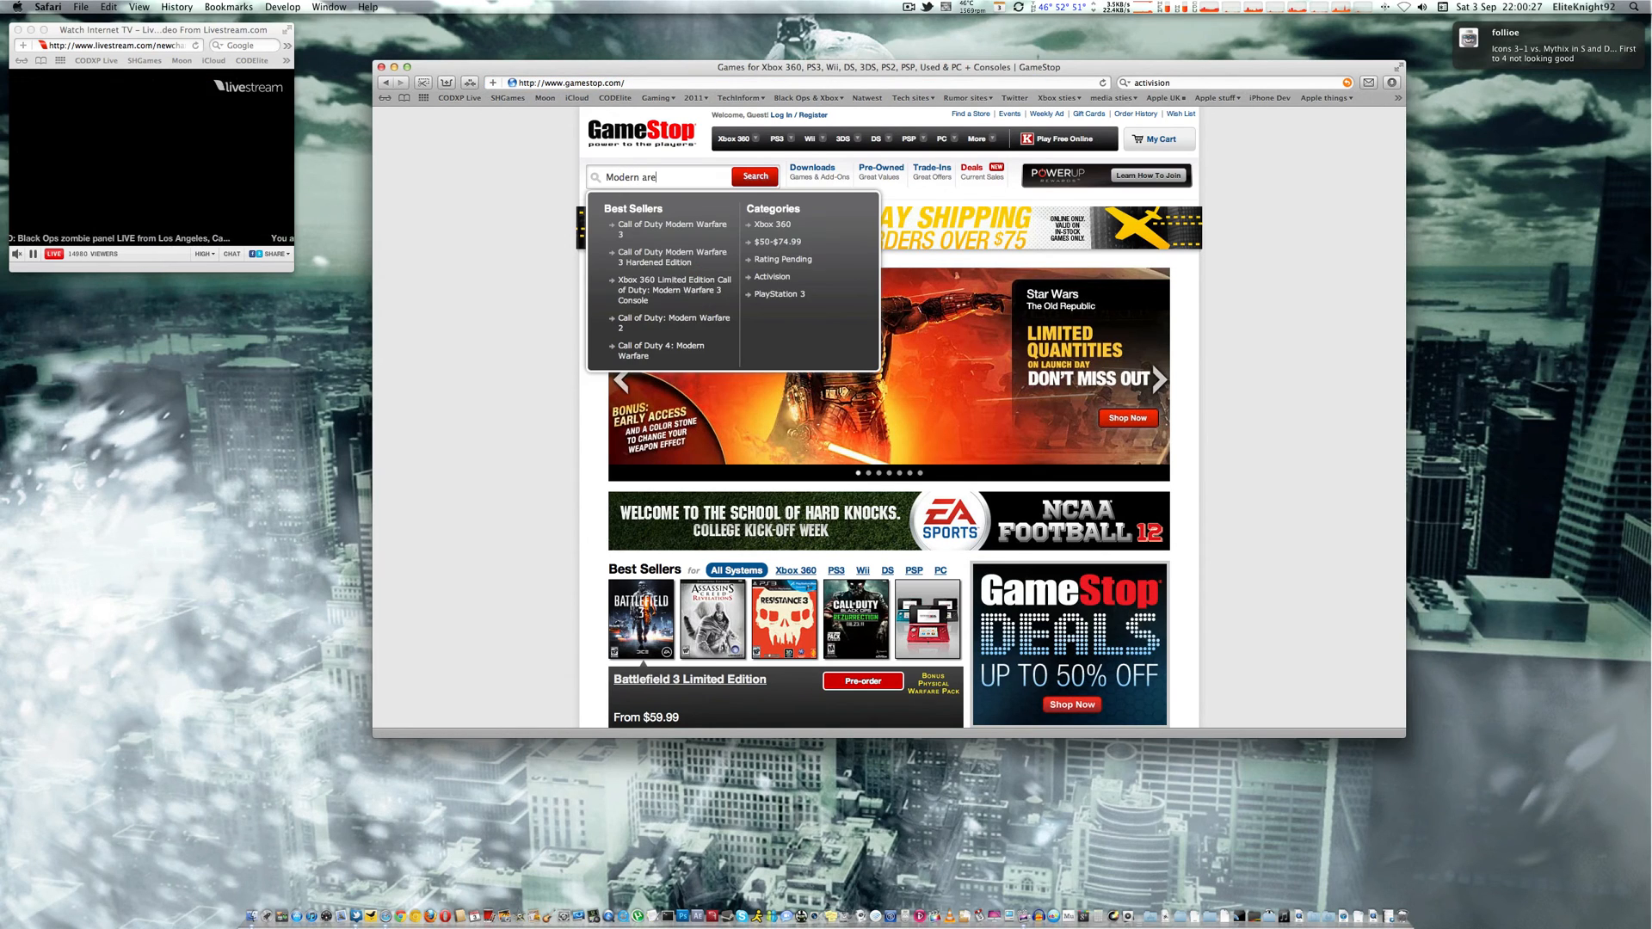
text(warfare)
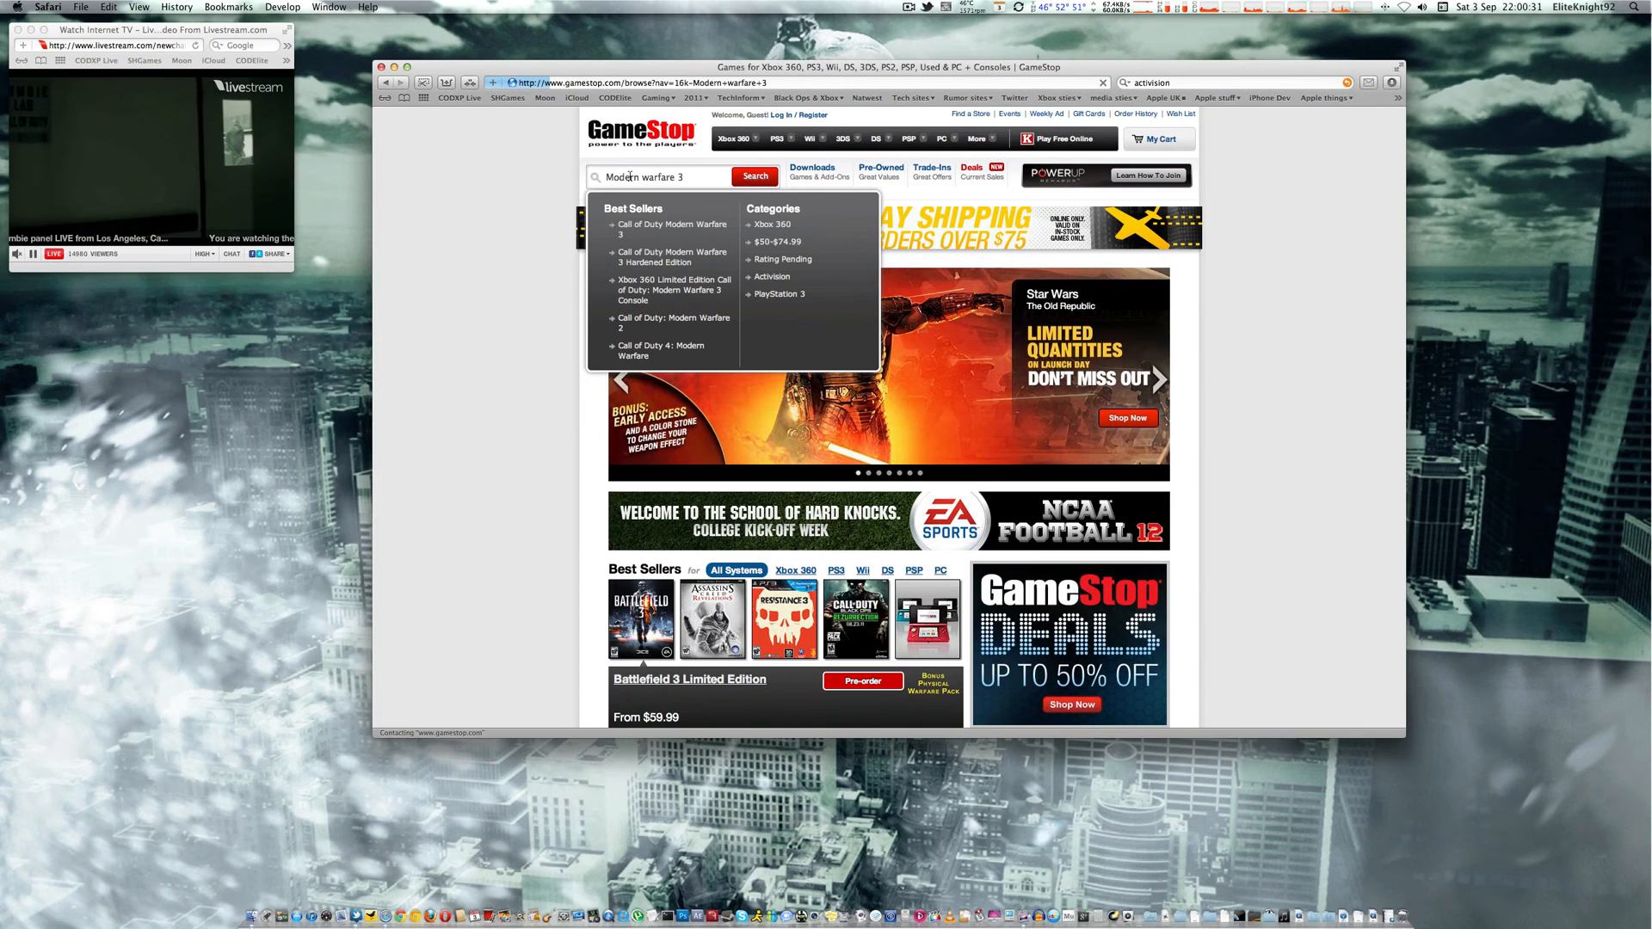
click(754, 176)
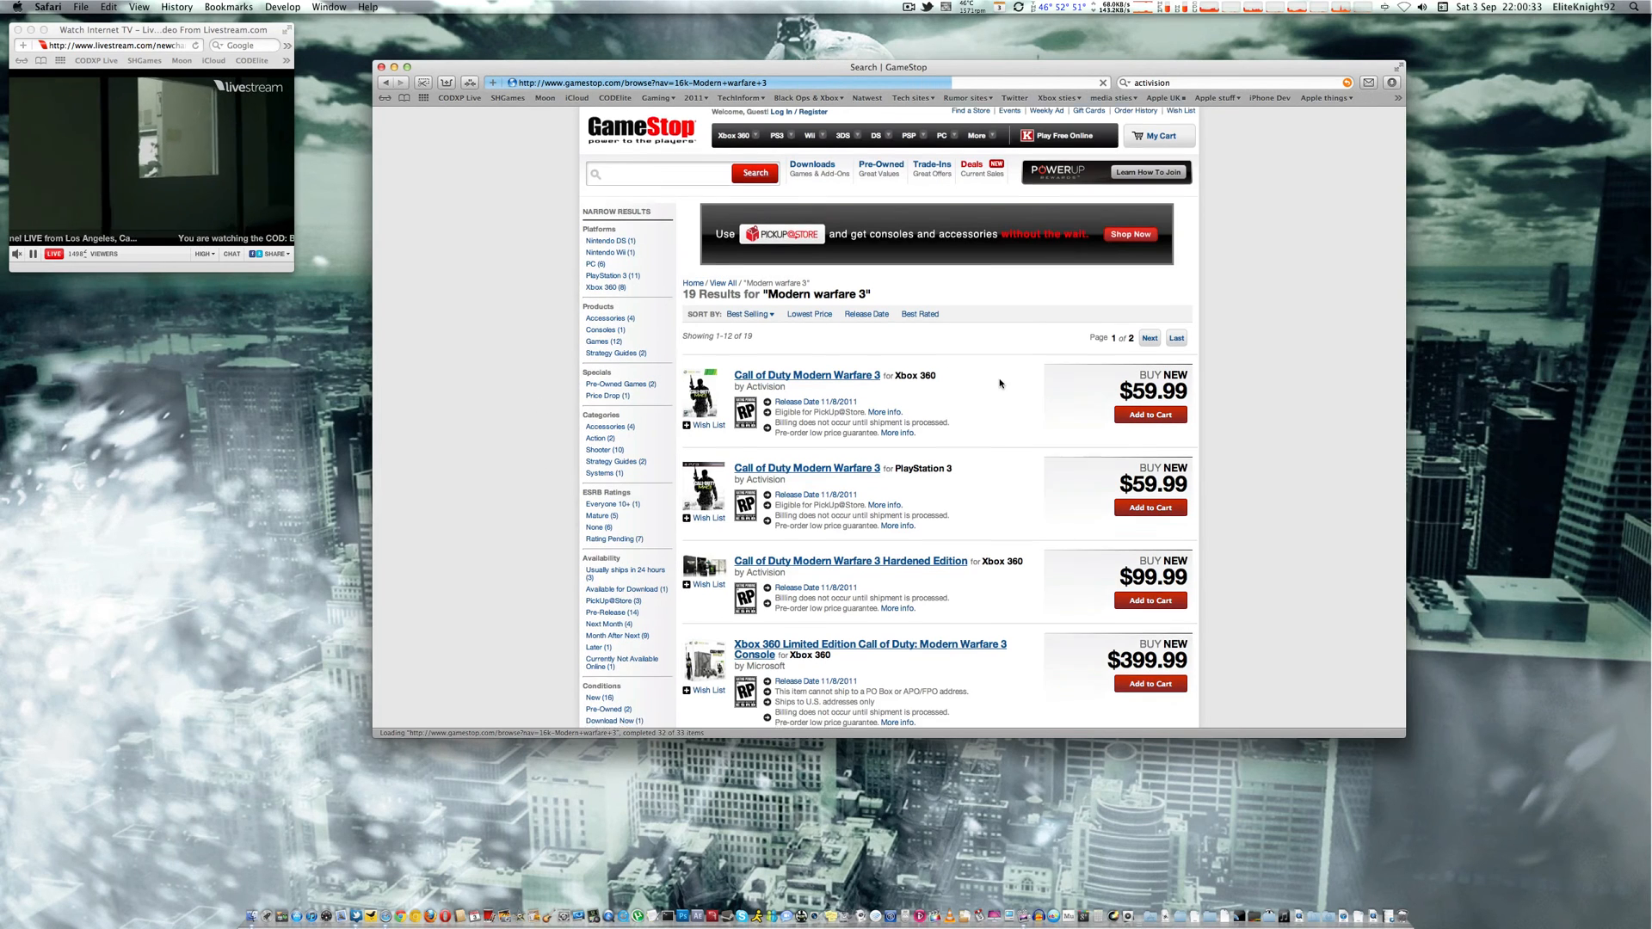
Scroll down the Xbox 360 Hardened Edition product page priced $99.99 new
scroll(down, 3)
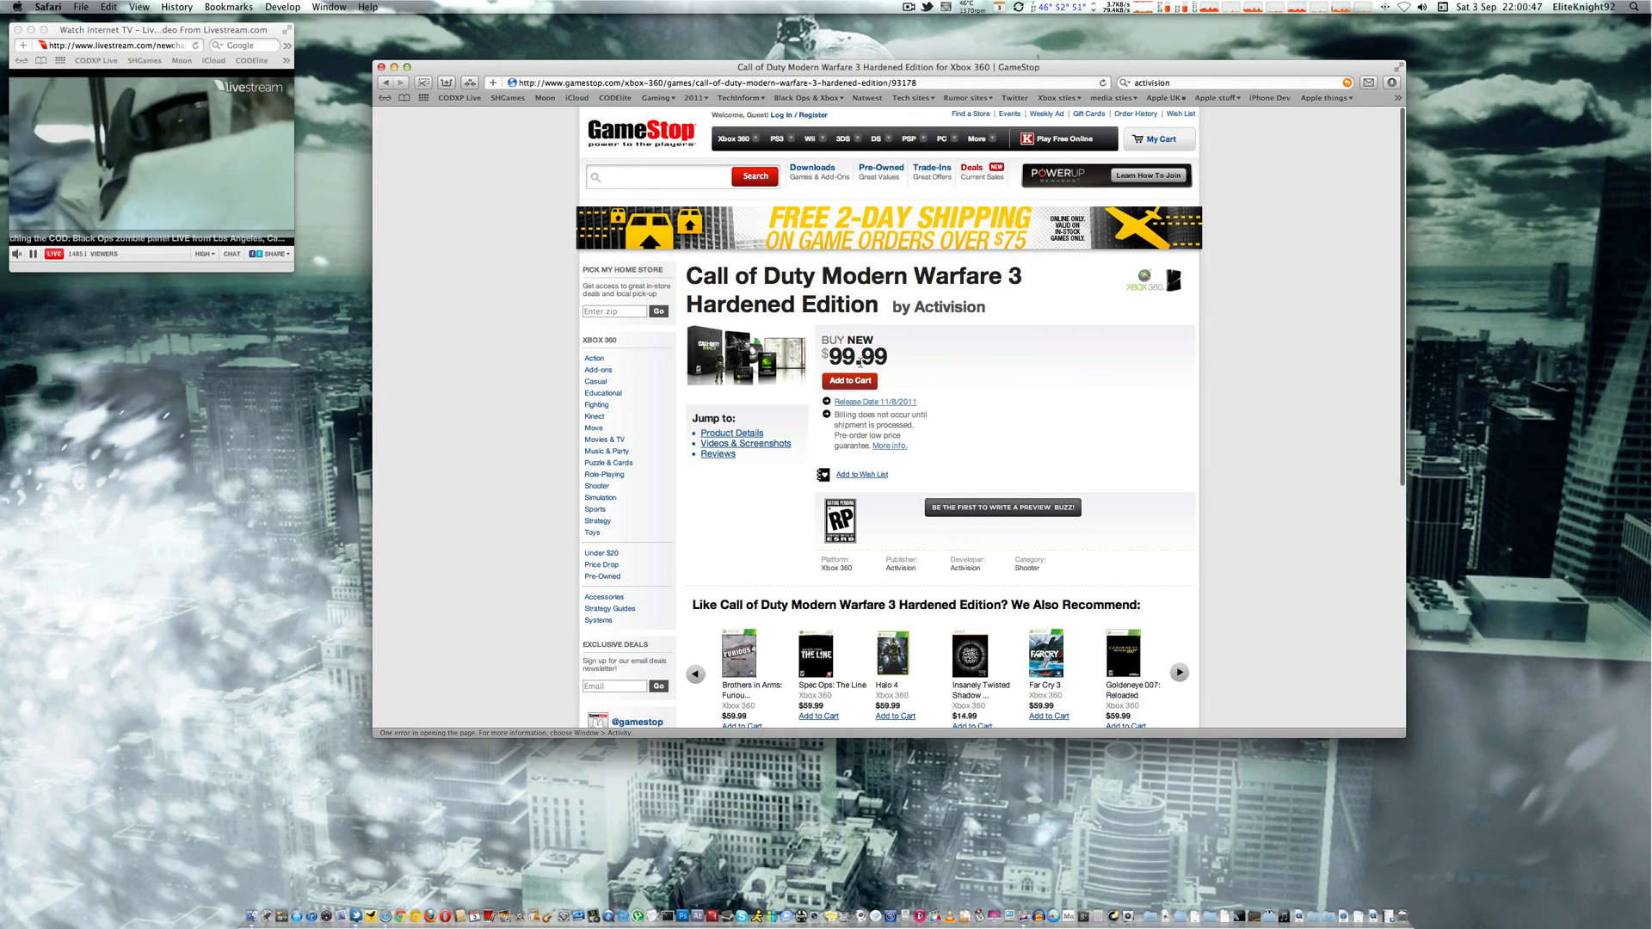
scroll(down, 3)
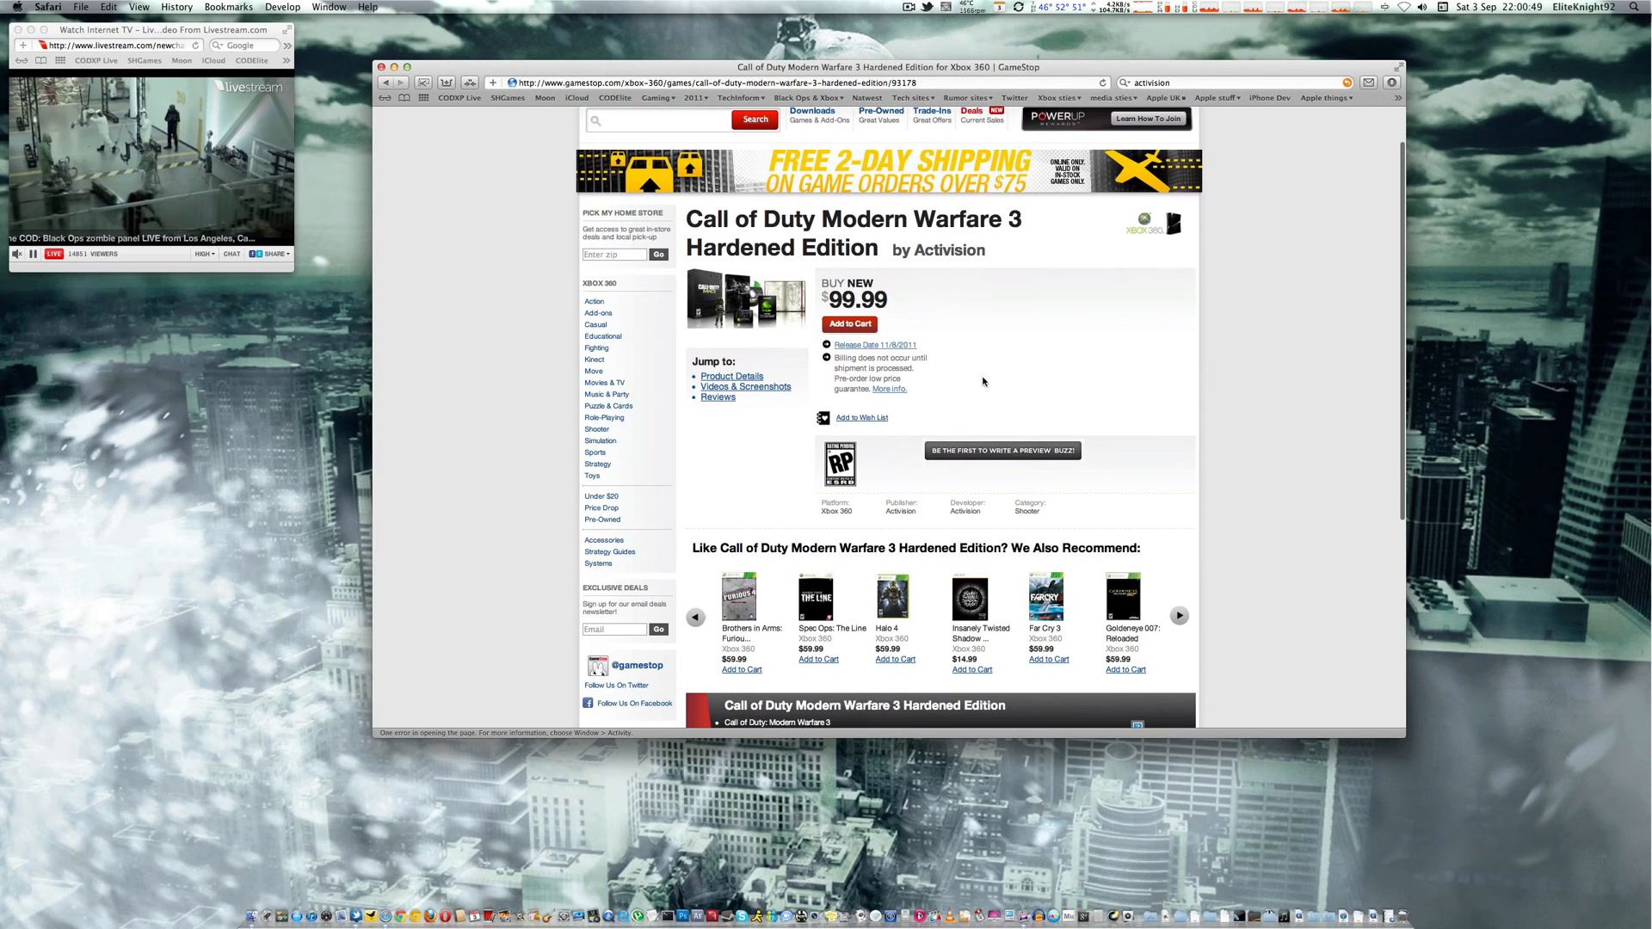